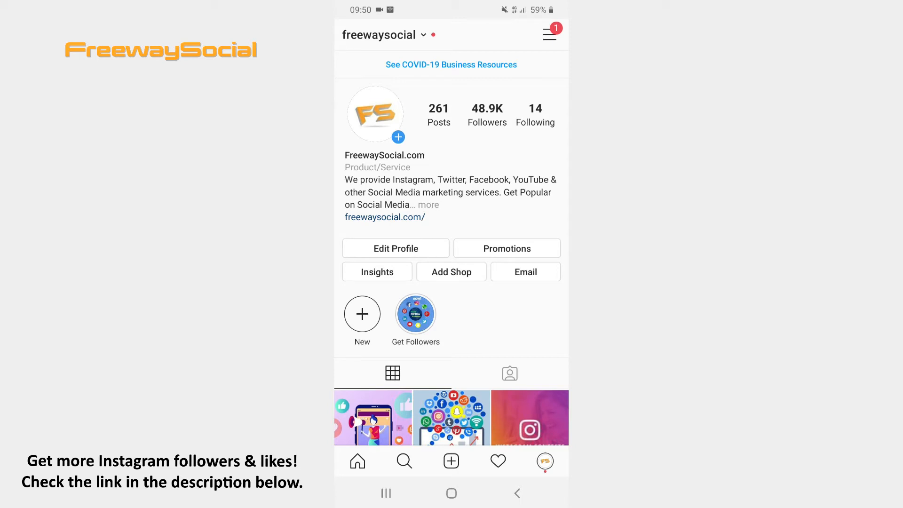
Step: Reveal the profile menu listing Archive, Insights, Saved, Close Friends and Settings
click(549, 34)
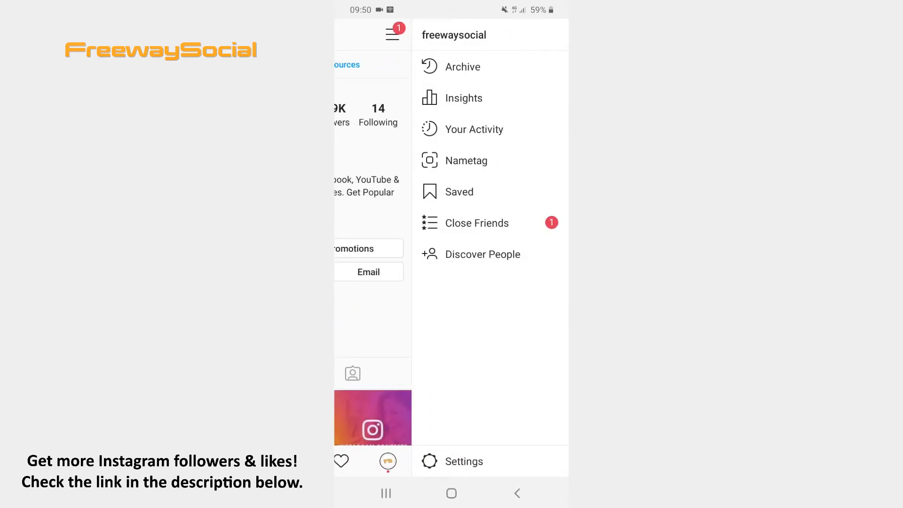
Step: Go from Settings into the Account settings page
click(464, 461)
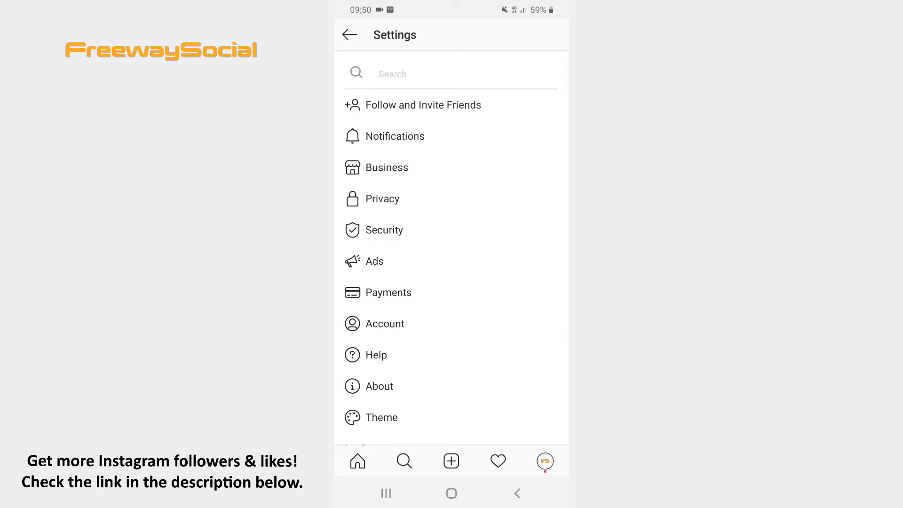
click(387, 323)
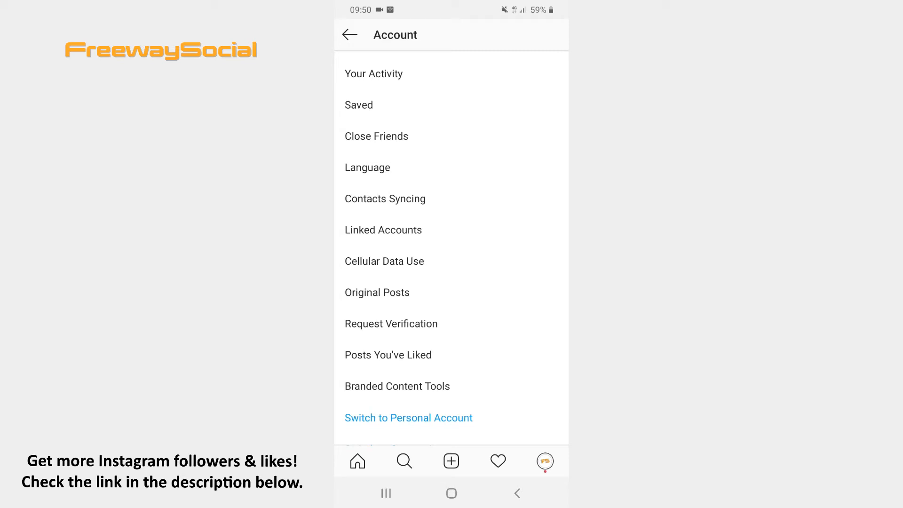
Step: Switch Data Saver on under Cellular Data Use, leaving High Resolution Media on WiFi Only
click(384, 261)
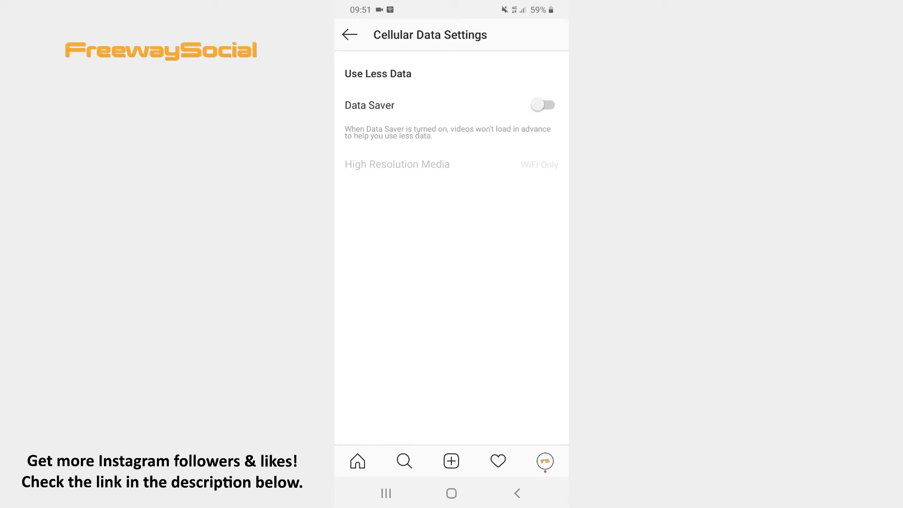
click(542, 105)
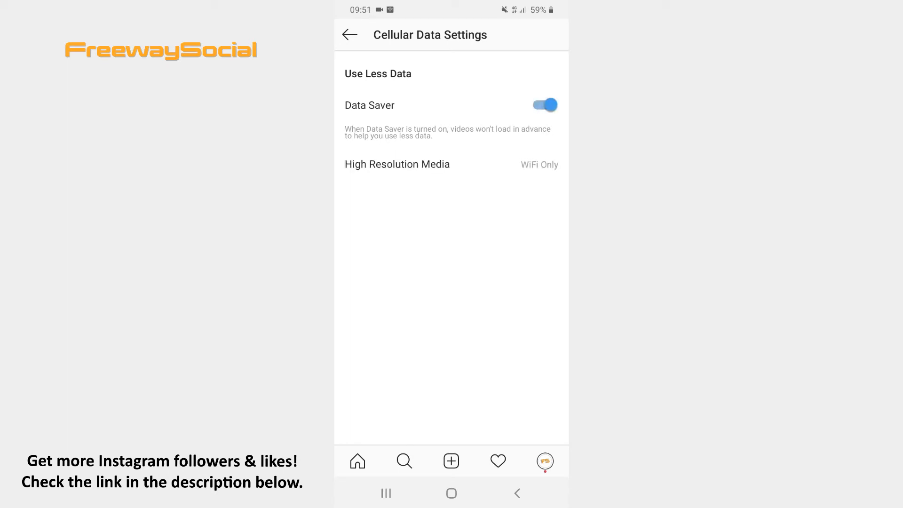